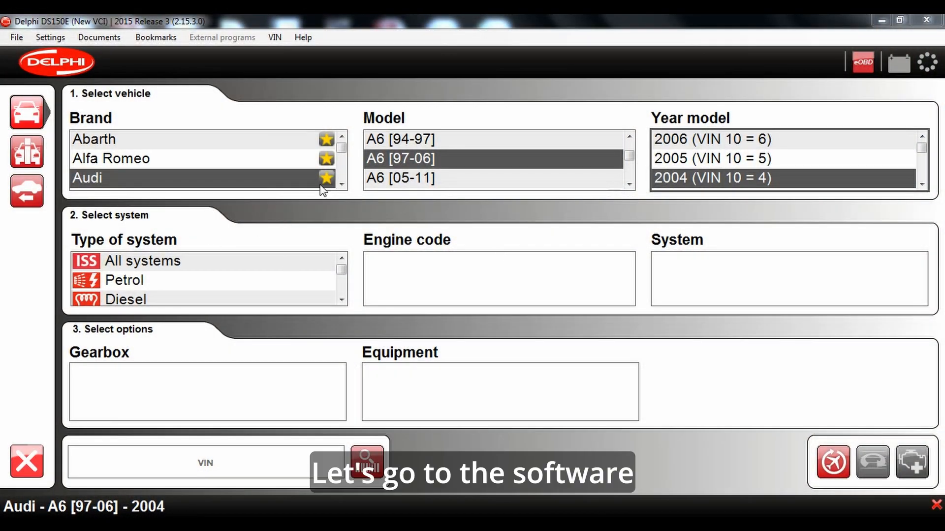
# Choose Honda as the brand and Civic [06-] 2008 as the model.
pyautogui.click(340, 183)
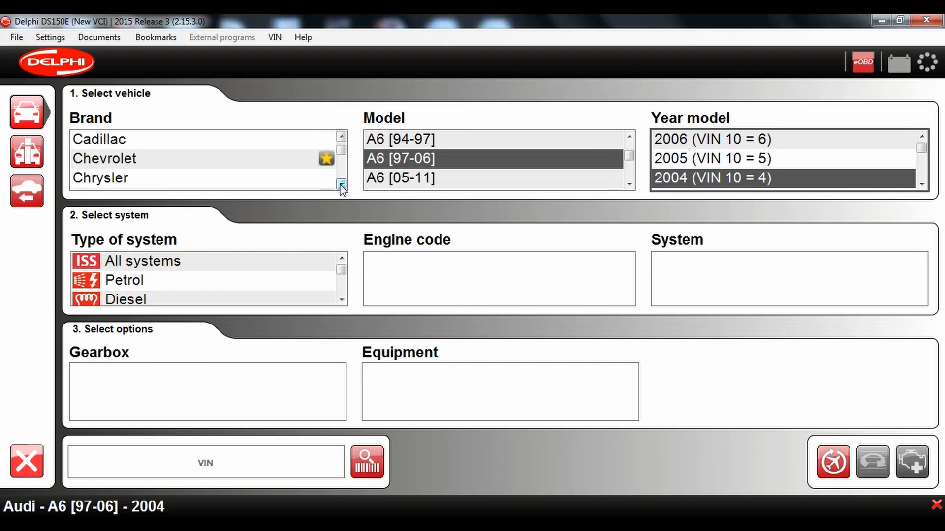
pyautogui.click(340, 183)
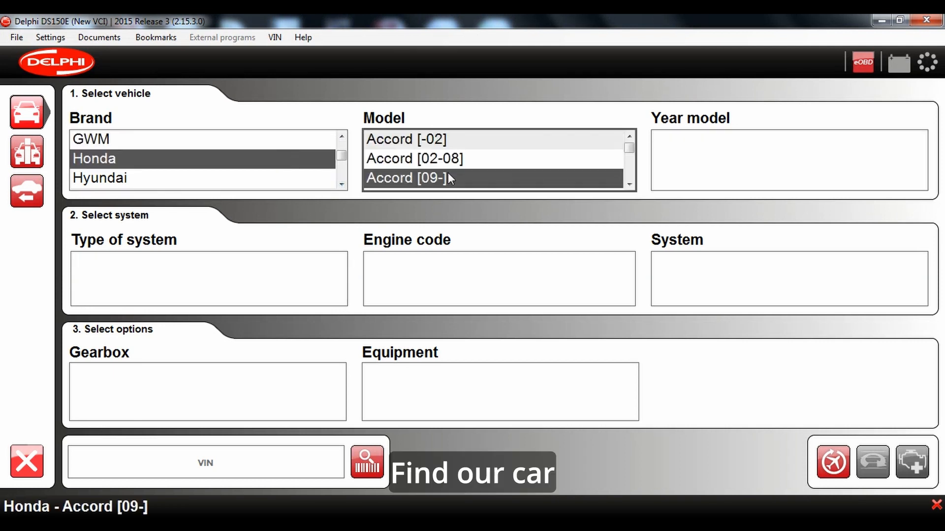
pyautogui.click(689, 177)
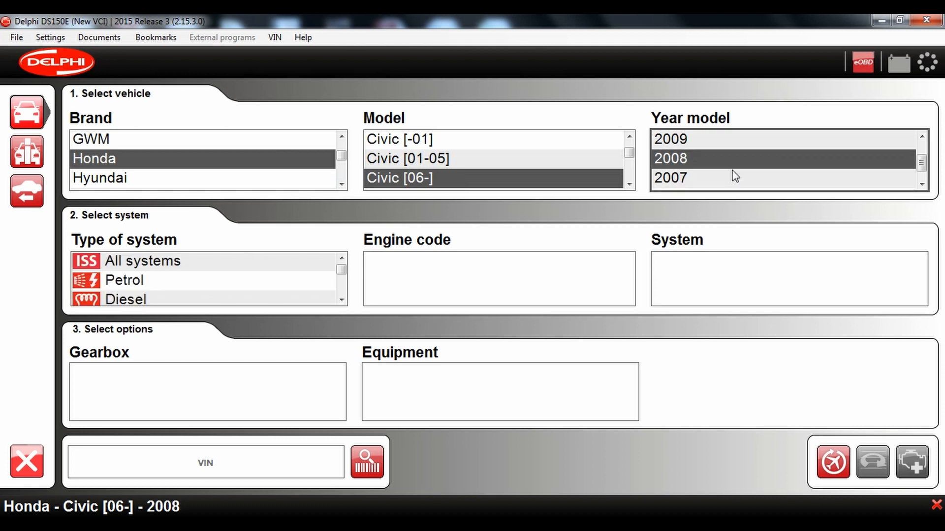
pyautogui.moveTo(251, 303)
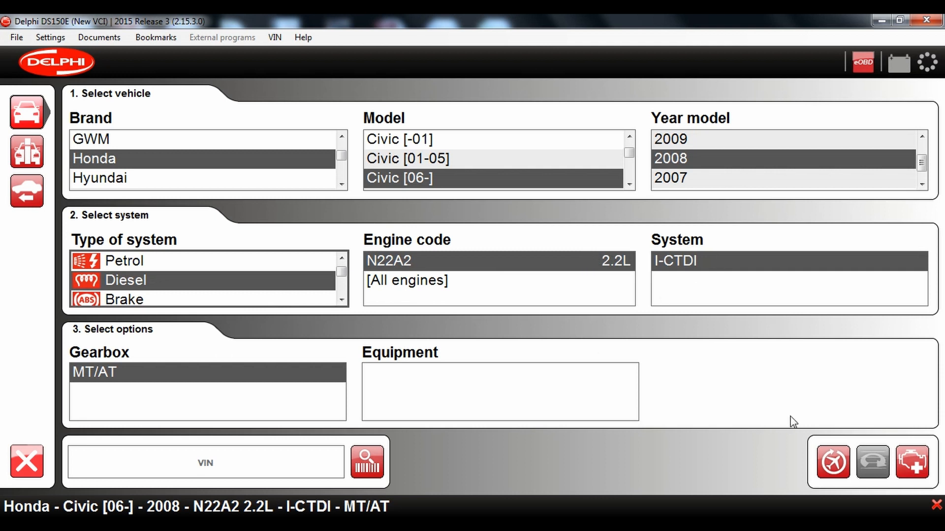
pyautogui.moveTo(913, 468)
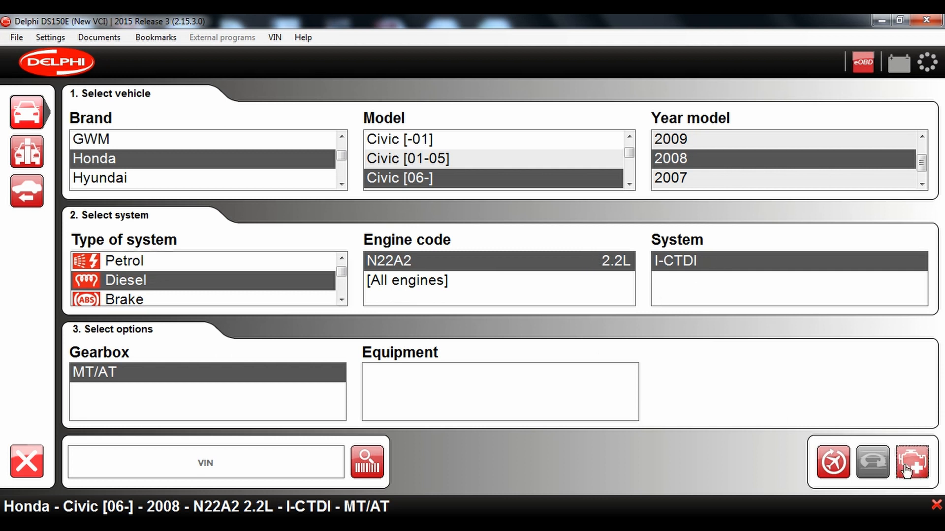
# Connect to the diesel engine control unit and confirm the Connect dialog until communication is established.
pyautogui.click(911, 464)
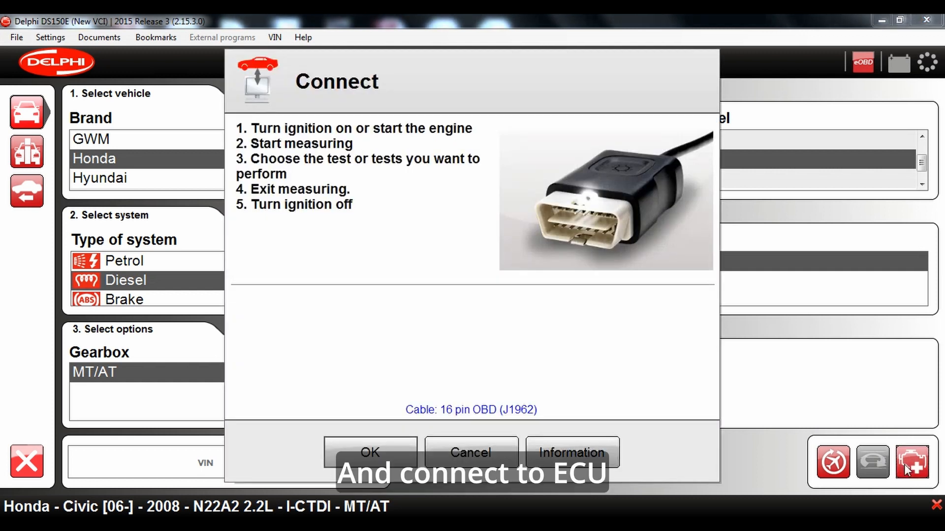
pyautogui.moveTo(608, 523)
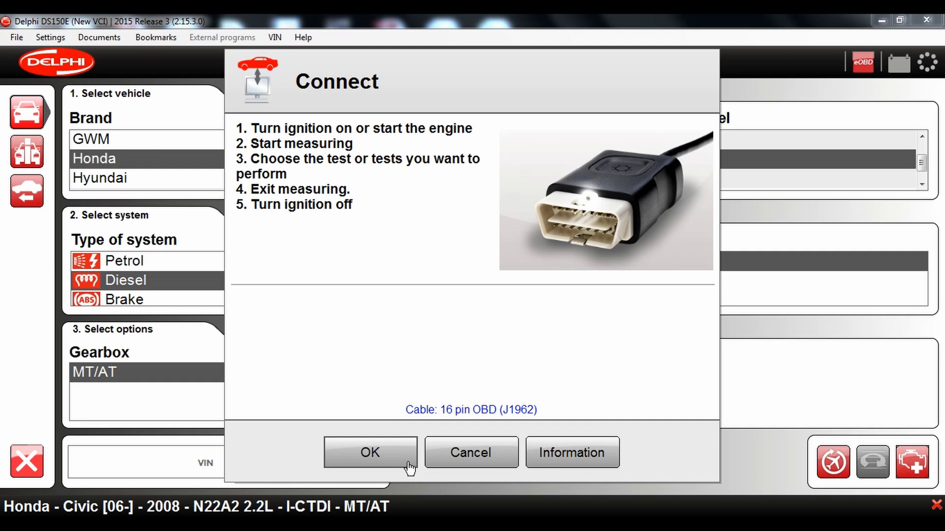
pyautogui.click(370, 452)
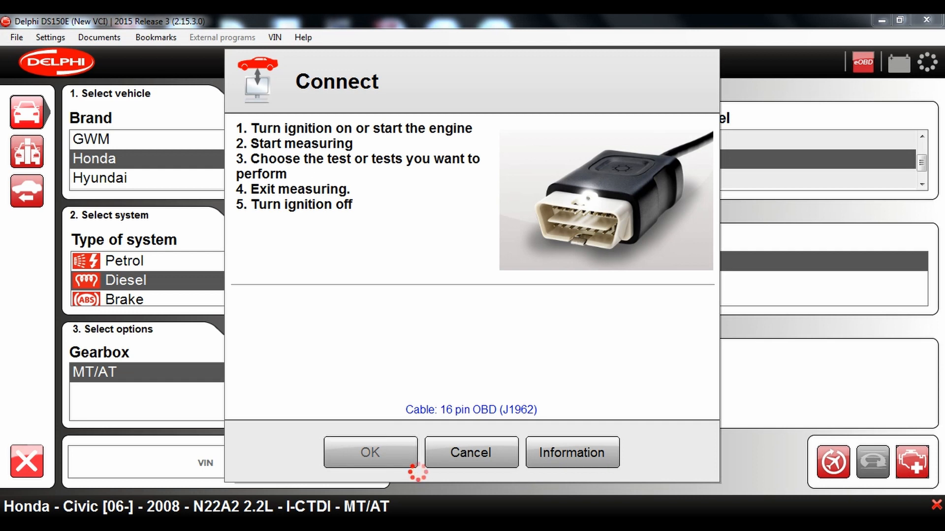
pyautogui.click(371, 452)
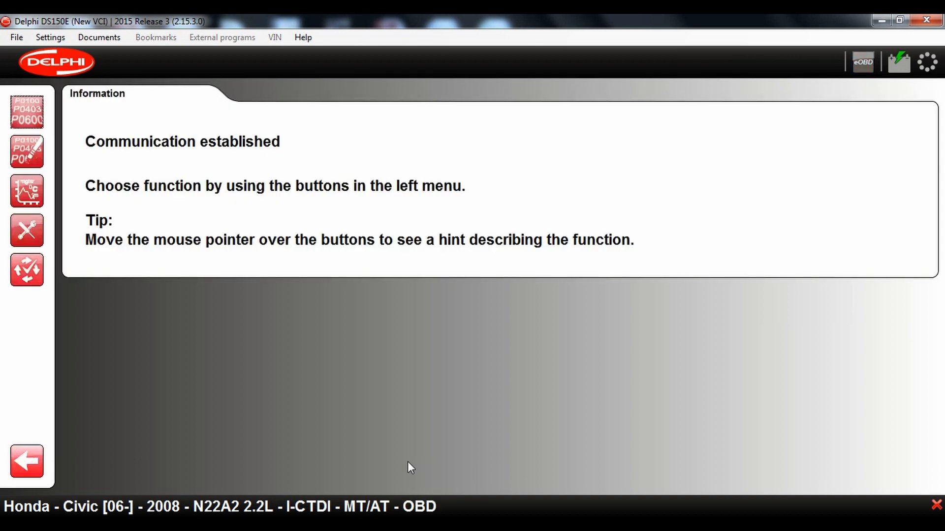
pyautogui.moveTo(84, 331)
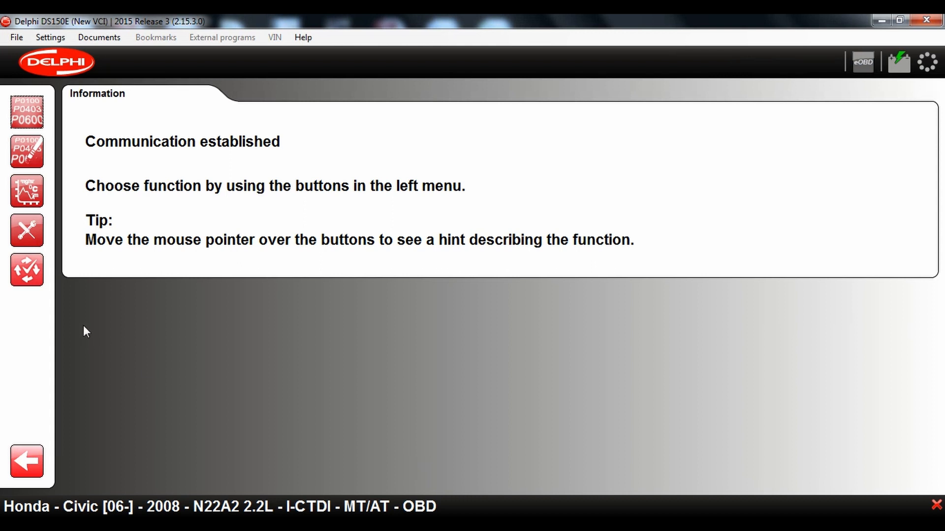
pyautogui.moveTo(27, 235)
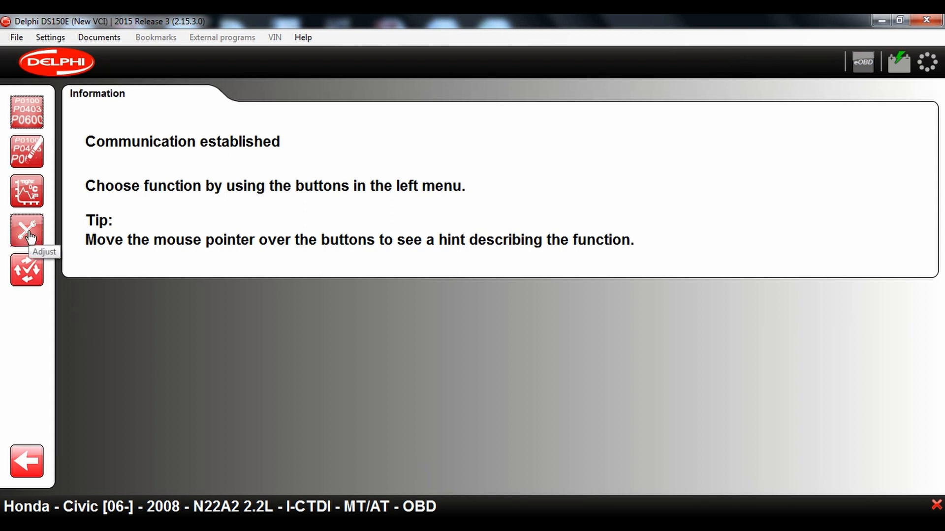
# Open the Adjust functions from the left menu for the connected Civic.
pyautogui.click(27, 229)
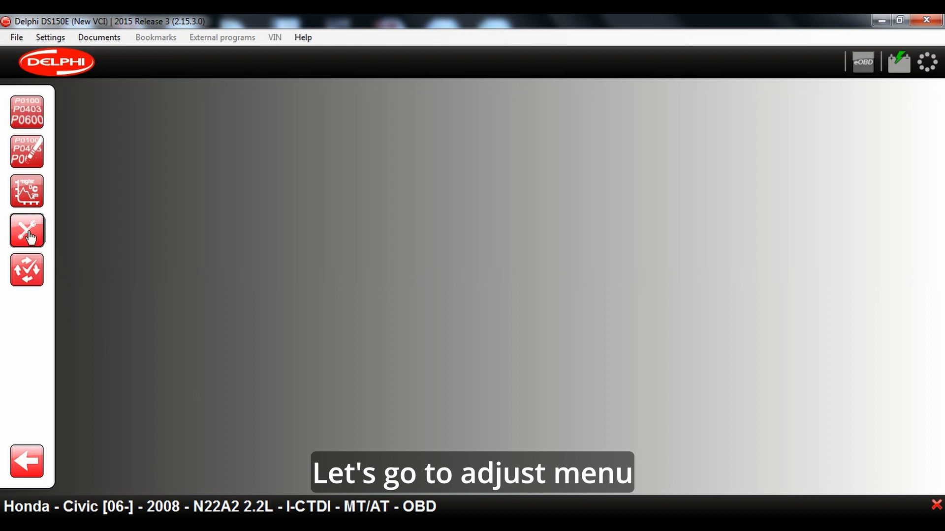
# Select Injector programming from the adjustment test list and read its help text to the end.
pyautogui.click(28, 231)
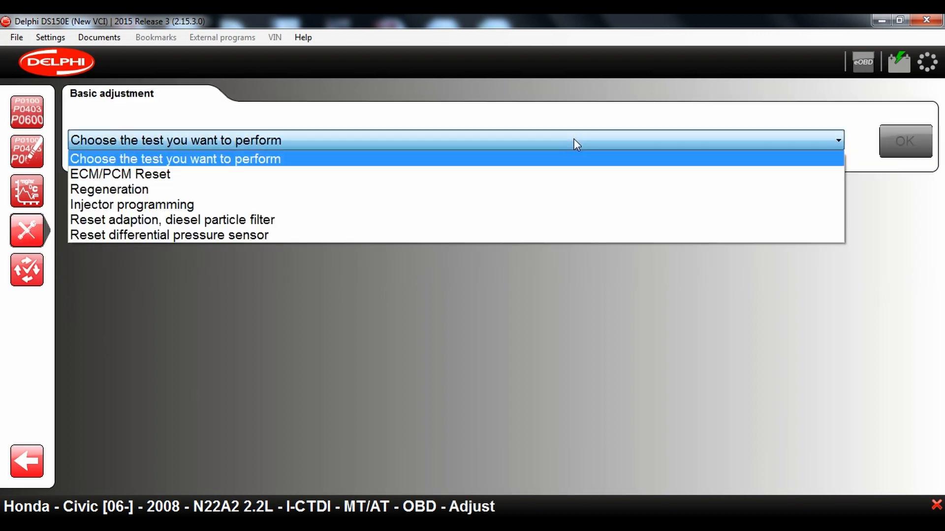
pyautogui.moveTo(398, 190)
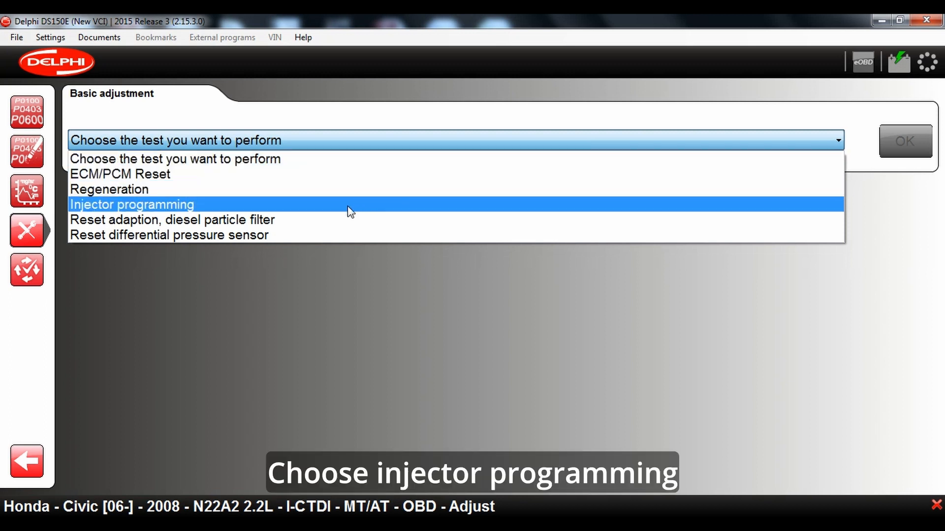
pyautogui.click(133, 204)
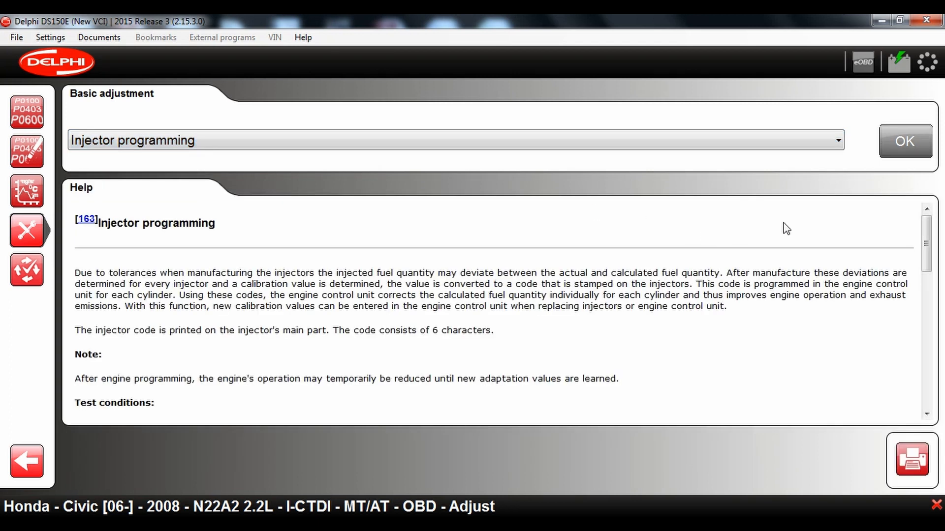
pyautogui.moveTo(929, 248)
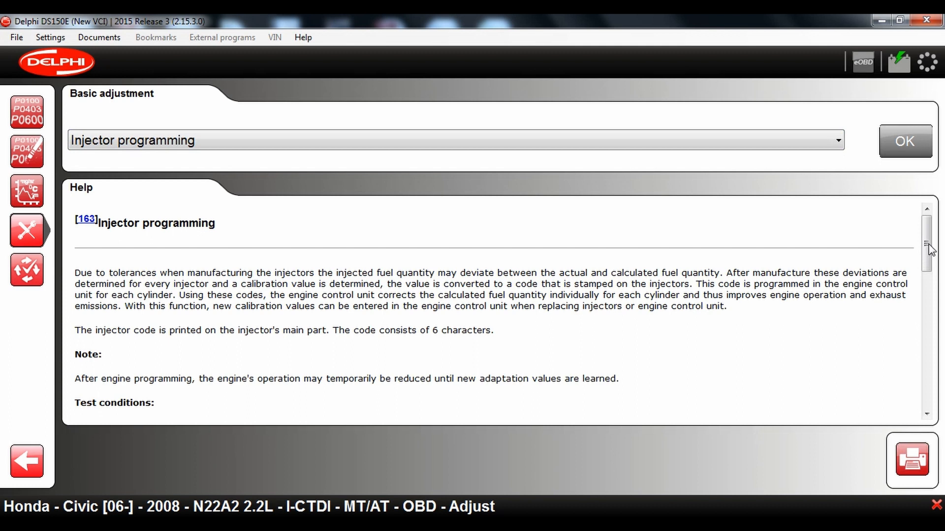
pyautogui.scroll(-3)
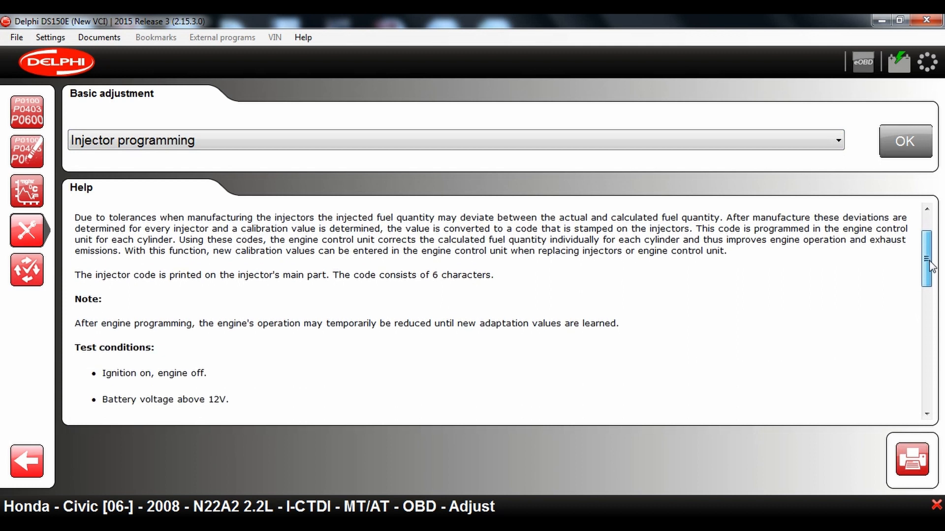
pyautogui.scroll(-3)
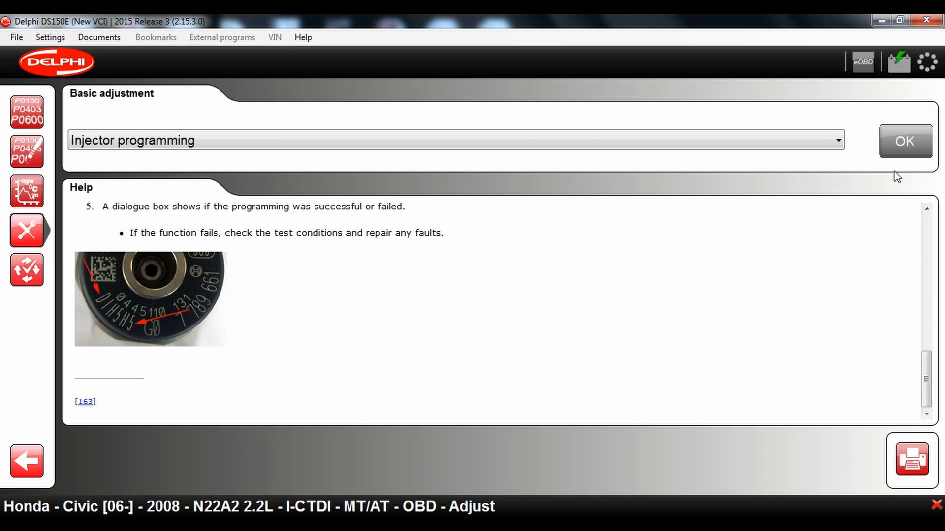
# Start injector programming, confirm engine off/ignition on, and agree to write new injector codes.
pyautogui.click(904, 142)
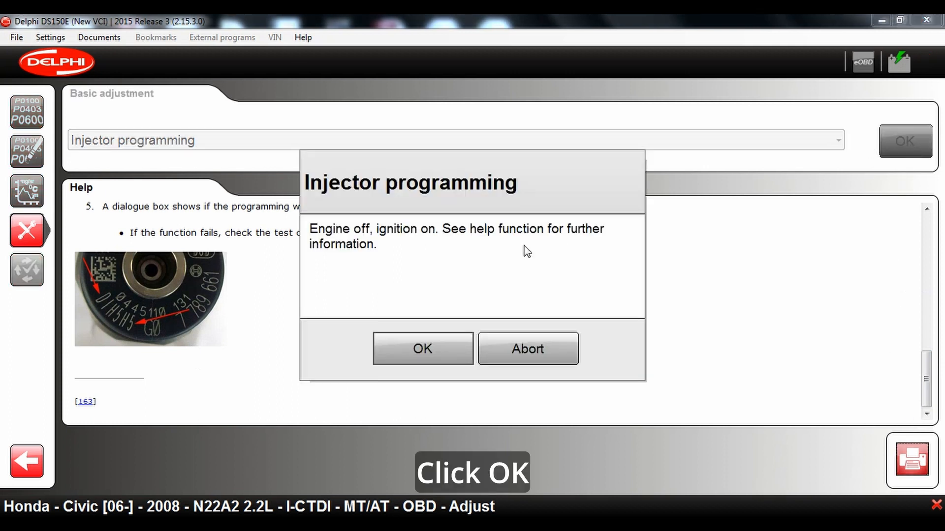
pyautogui.click(422, 348)
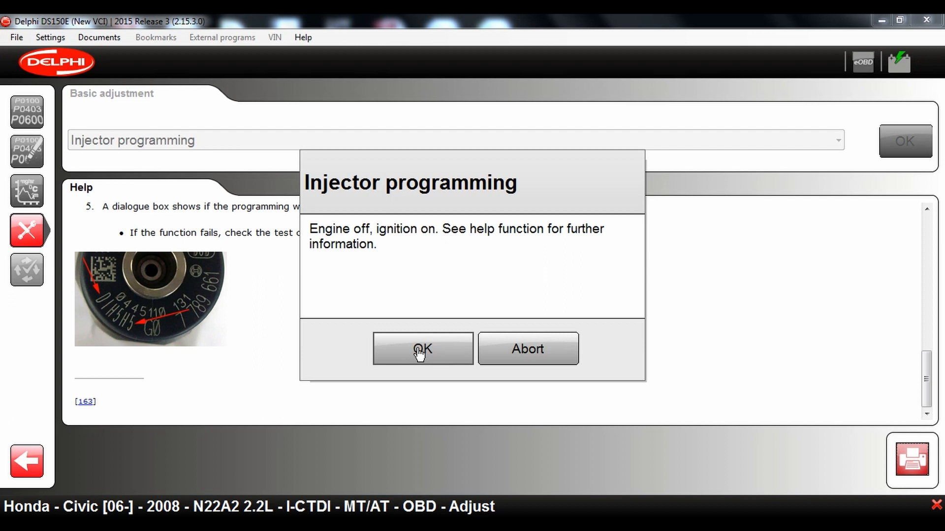
pyautogui.click(422, 348)
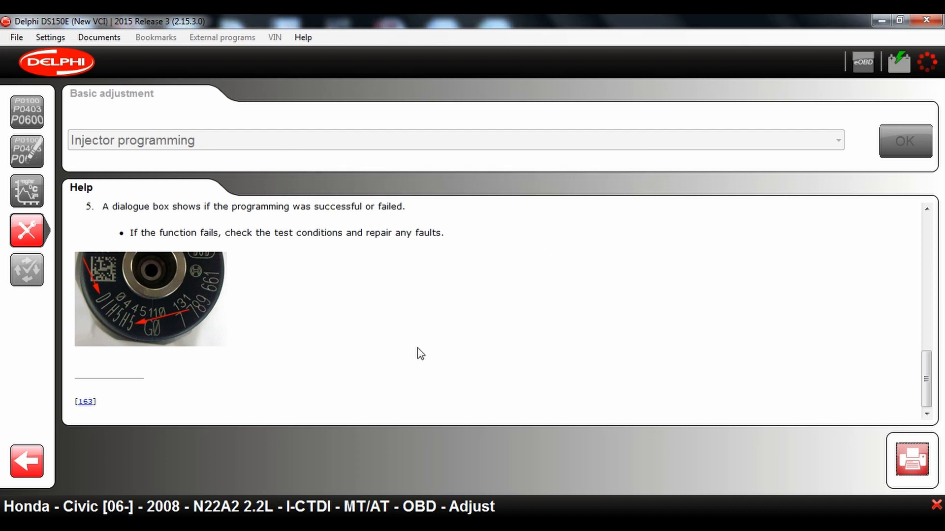
pyautogui.click(904, 140)
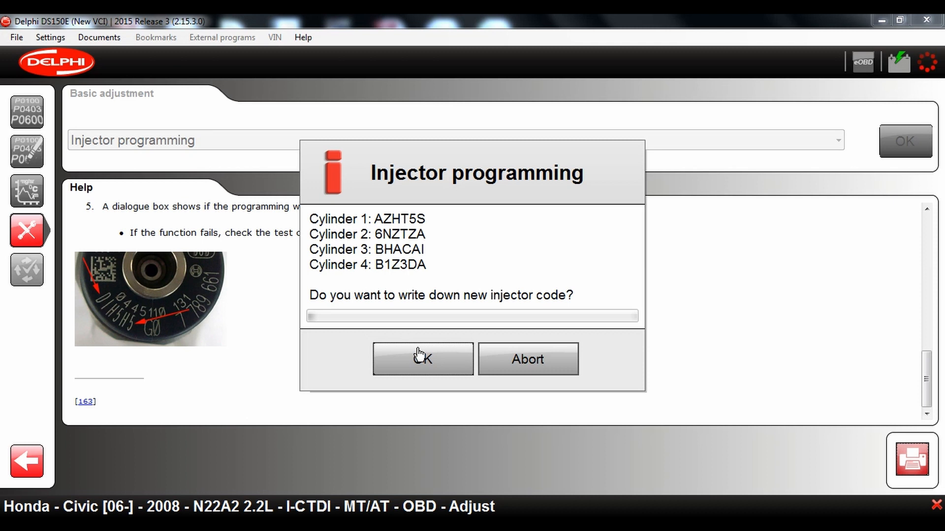
pyautogui.click(423, 358)
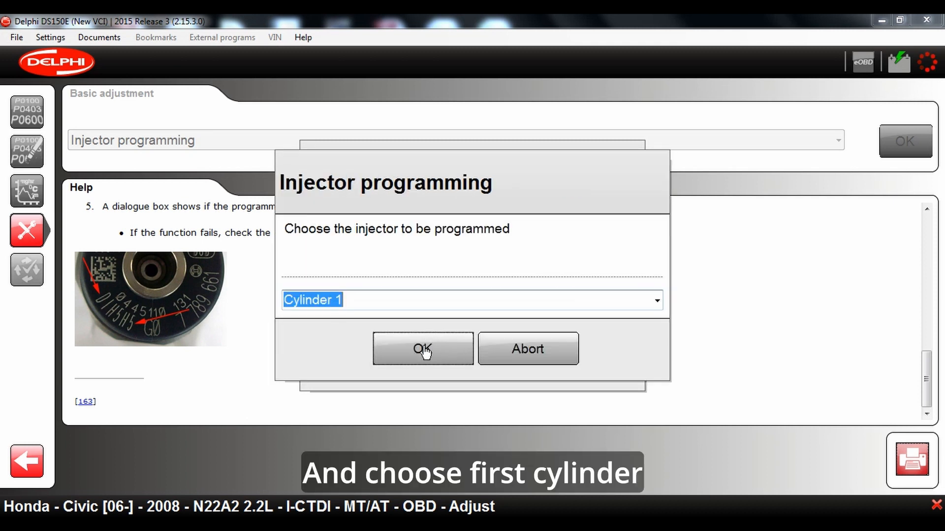
# Program cylinder 1 with the new injector code CGSEC1 and submit it.
pyautogui.click(423, 348)
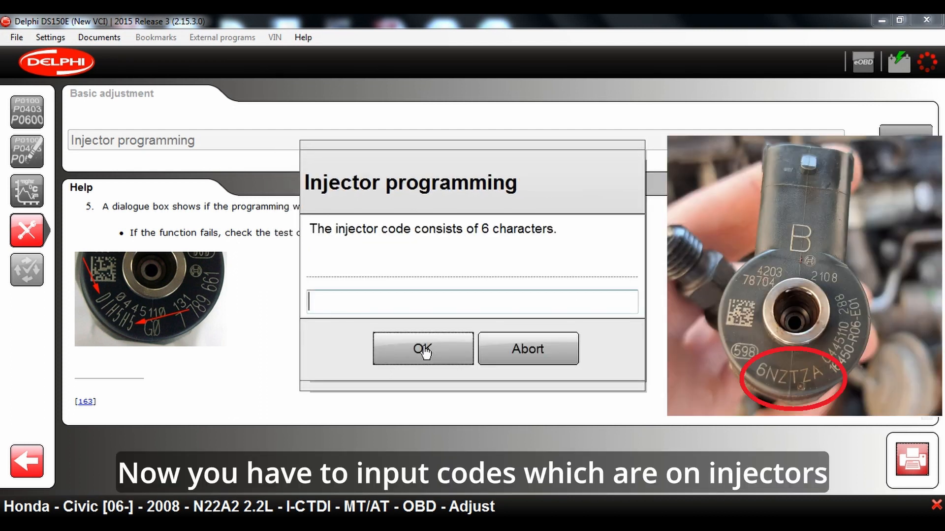
pyautogui.write('CG')
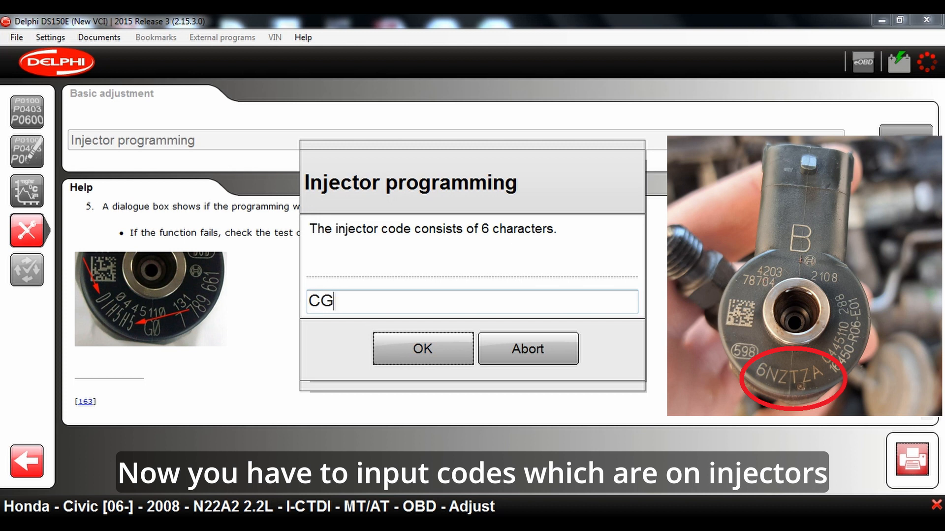
pyautogui.write('SEC')
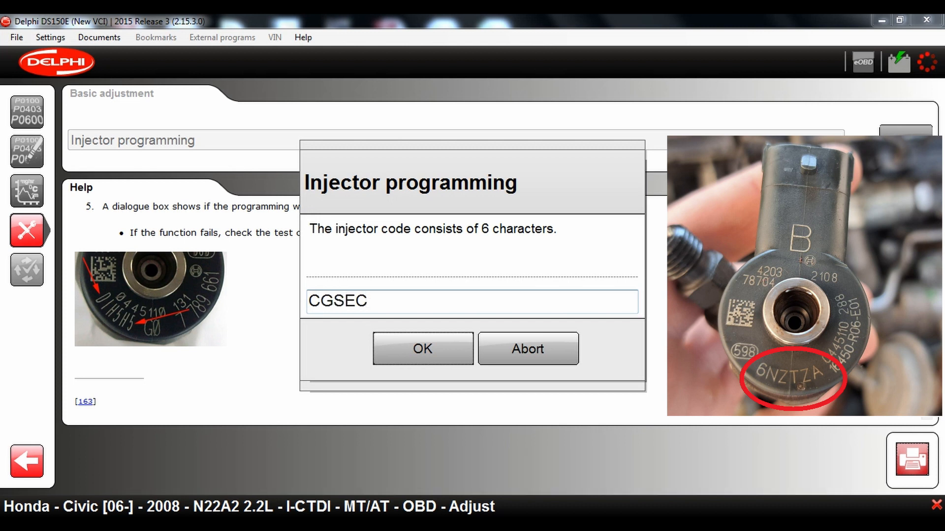
pyautogui.write('1')
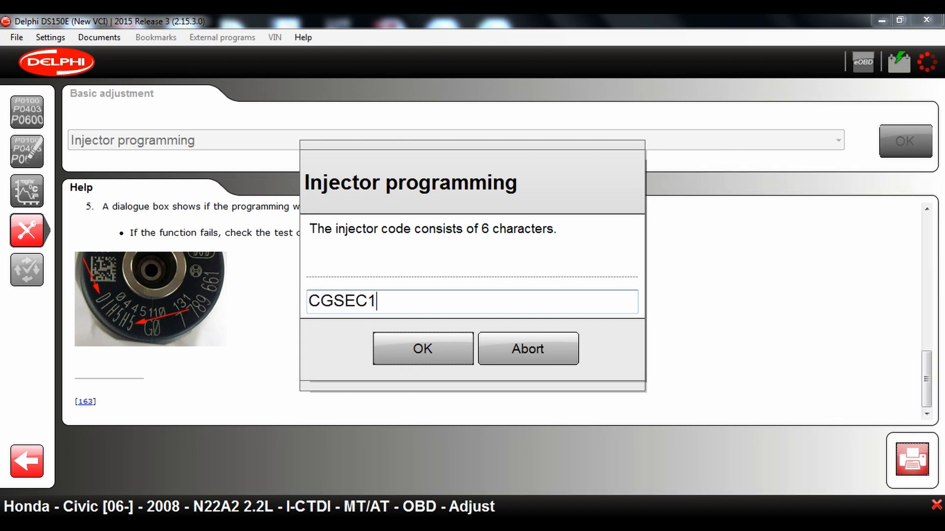
pyautogui.click(423, 348)
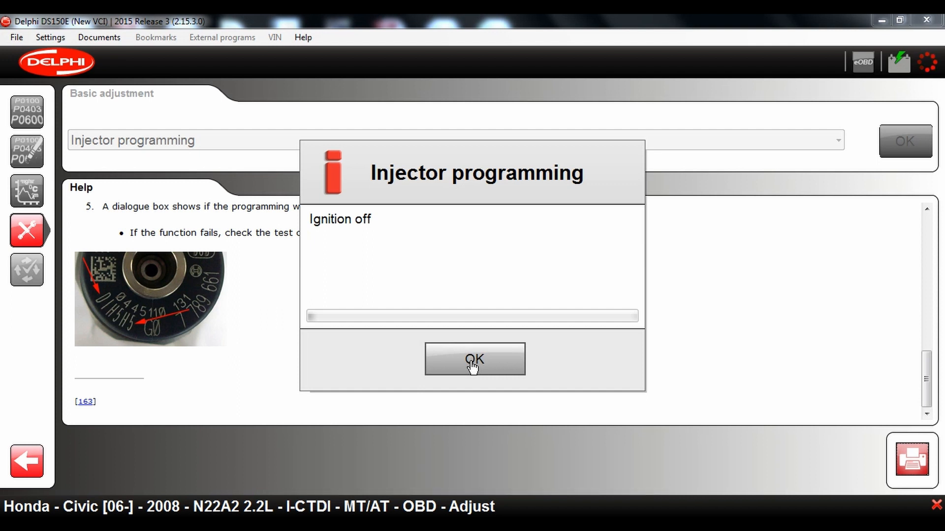
# Acknowledge the ignition off/on prompts and the stored code list showing cylinder 1 as CGSEC1.
pyautogui.click(474, 360)
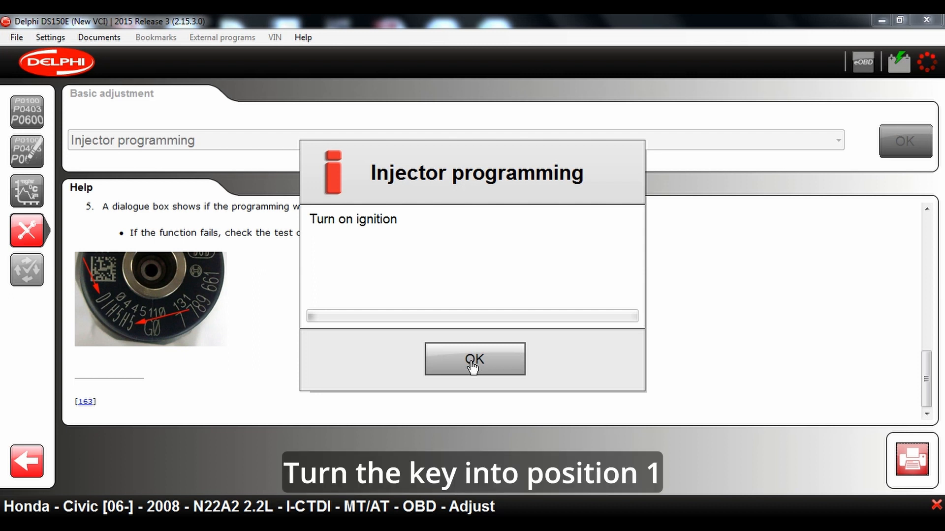
pyautogui.click(475, 359)
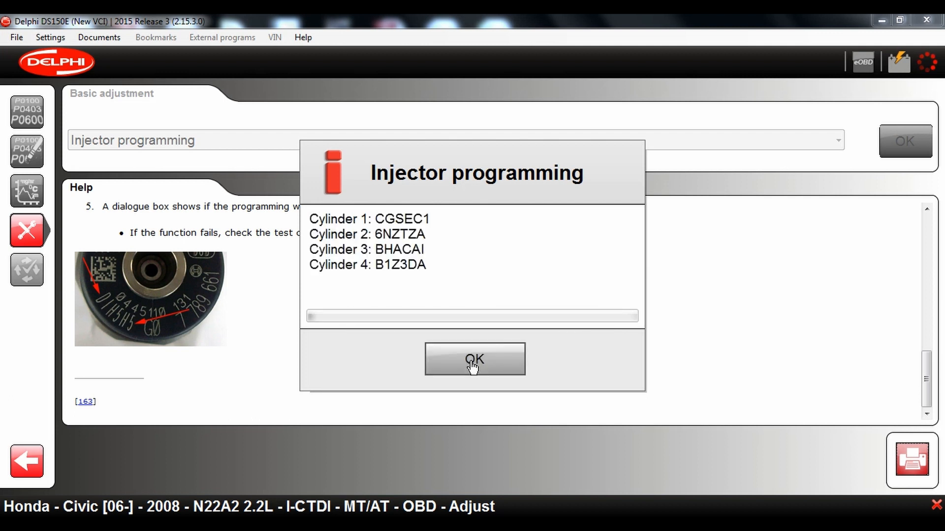
pyautogui.click(475, 360)
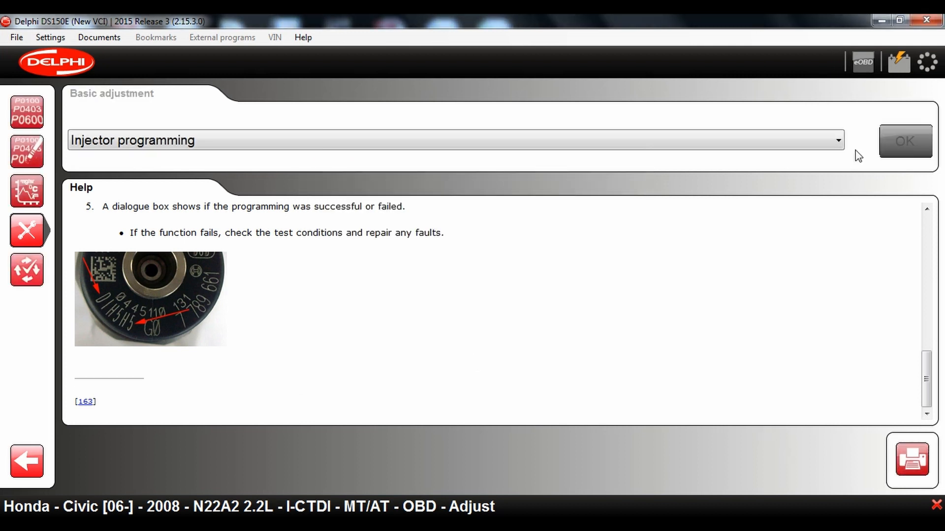
# Restart injector programming, confirm the test conditions and agree to write a new code.
pyautogui.click(904, 140)
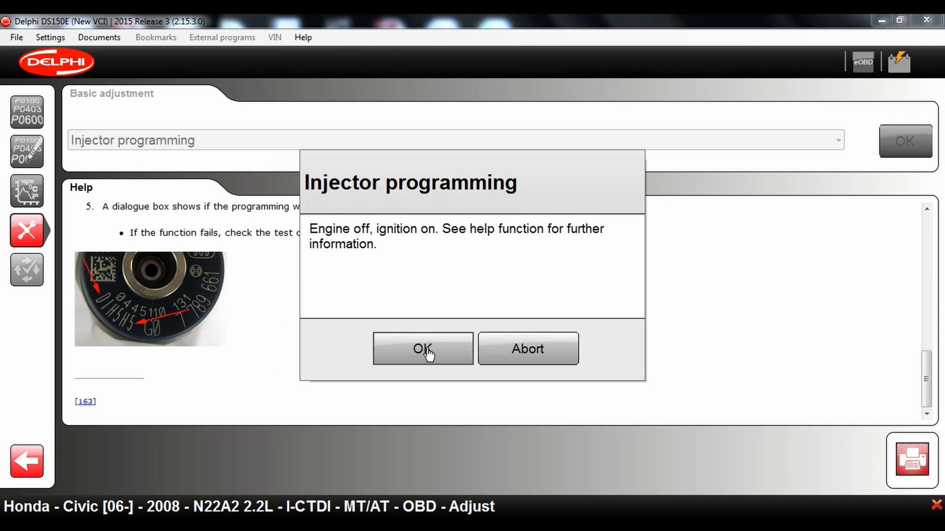
pyautogui.click(423, 348)
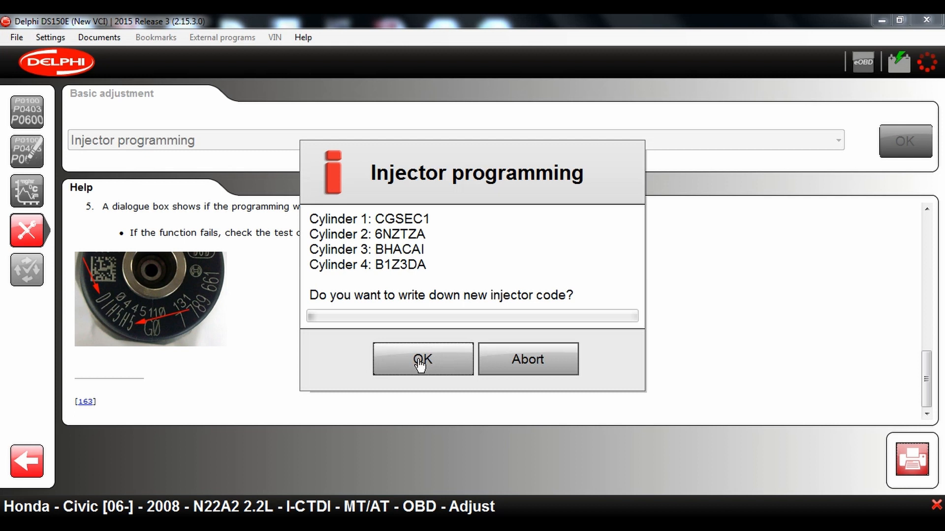
pyautogui.click(422, 359)
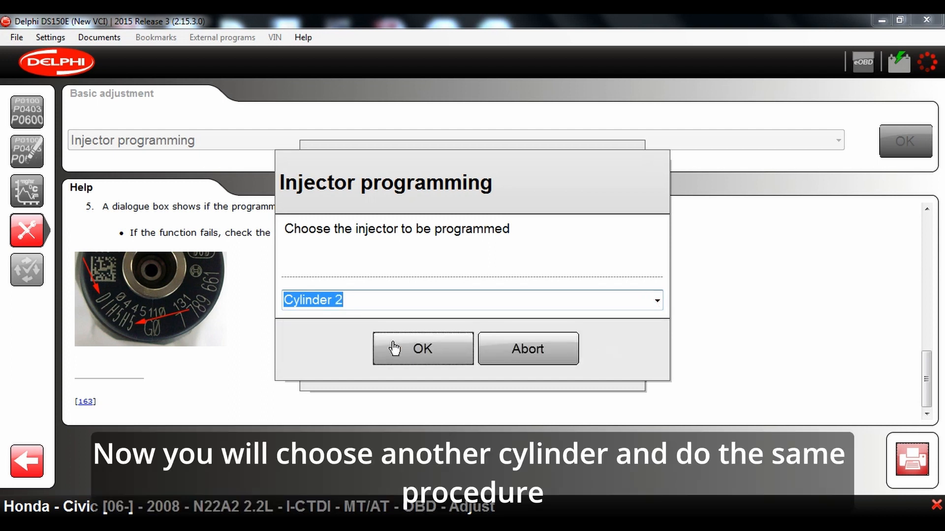
# Program cylinder 2 with the new injector code 8Y1F6E and submit it.
pyautogui.click(423, 349)
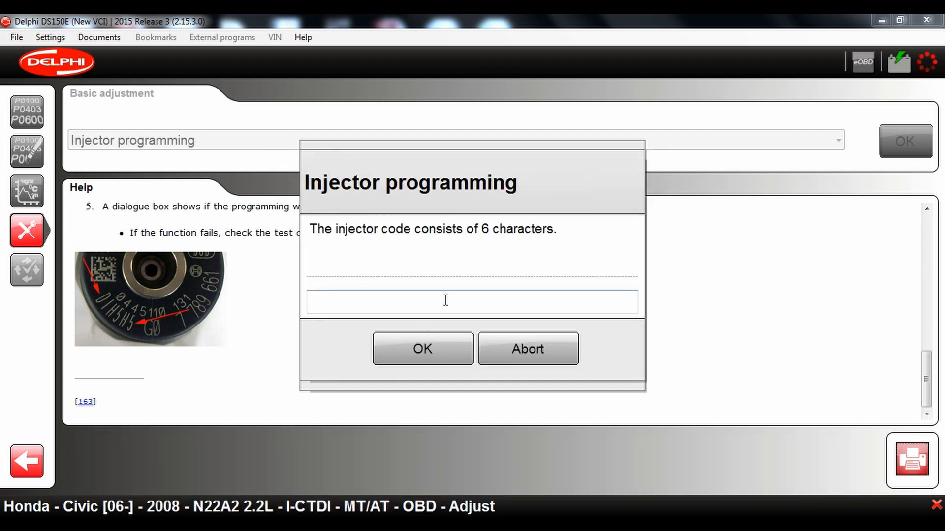
pyautogui.write('8')
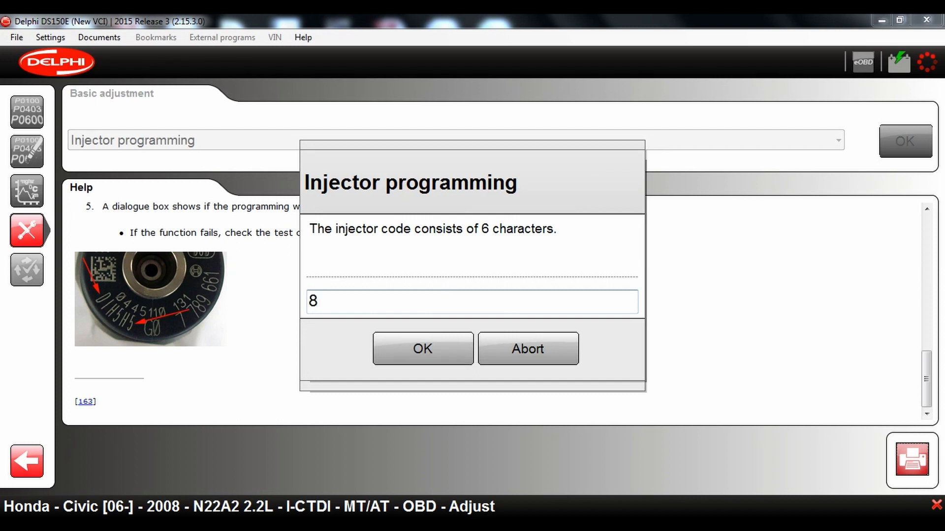
pyautogui.write('Y1')
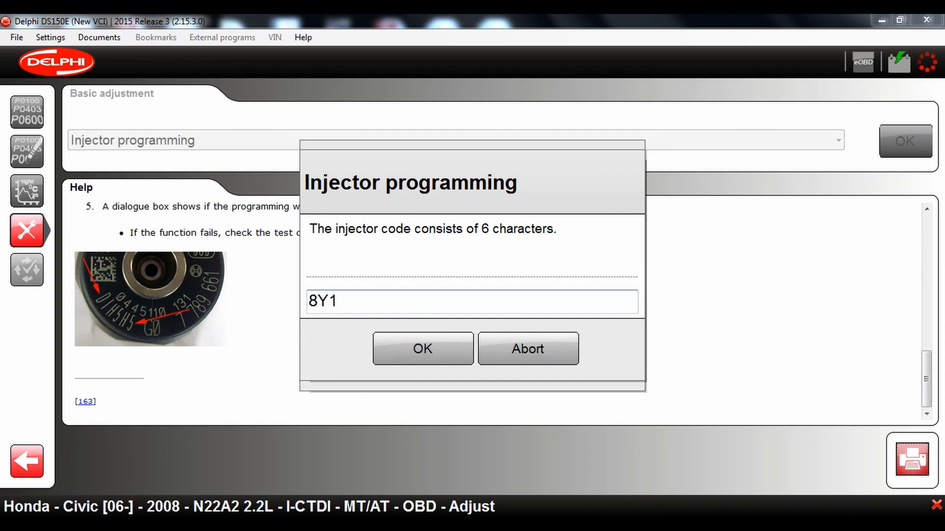
pyautogui.write('F6E')
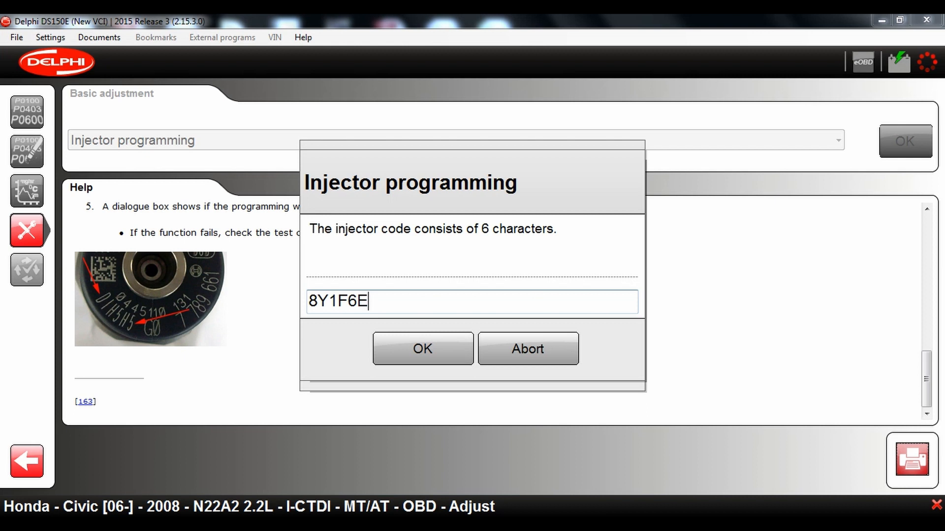
pyautogui.click(423, 349)
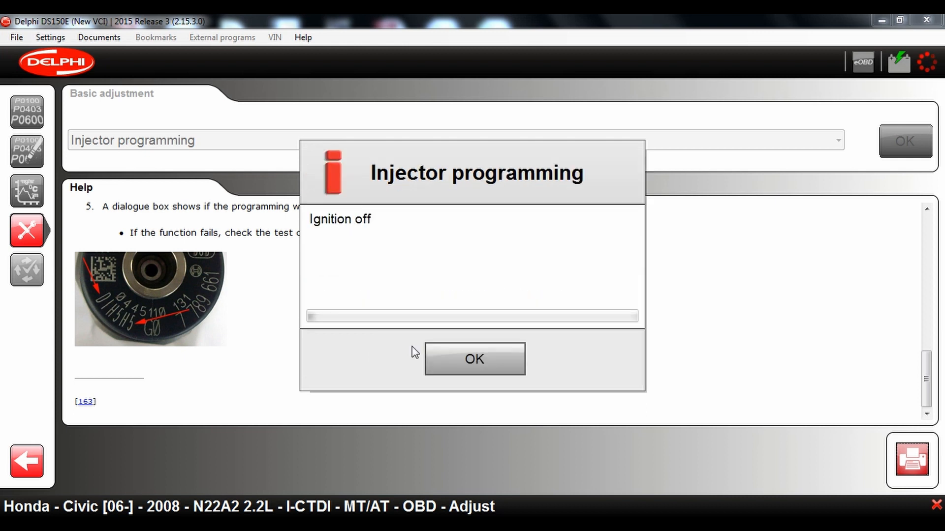
# Acknowledge the ignition off/on prompts and the updated code list showing cylinder 2 as 8Y1F6E.
pyautogui.click(475, 358)
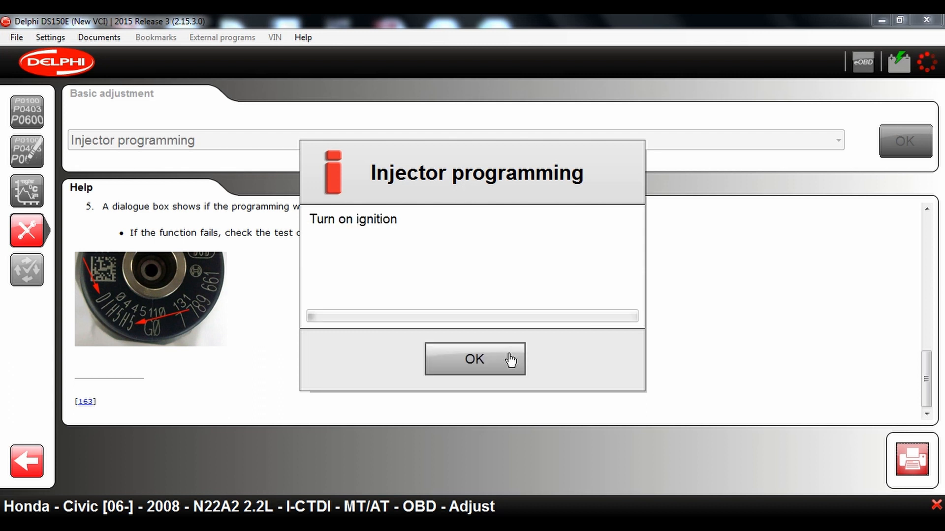
pyautogui.click(474, 358)
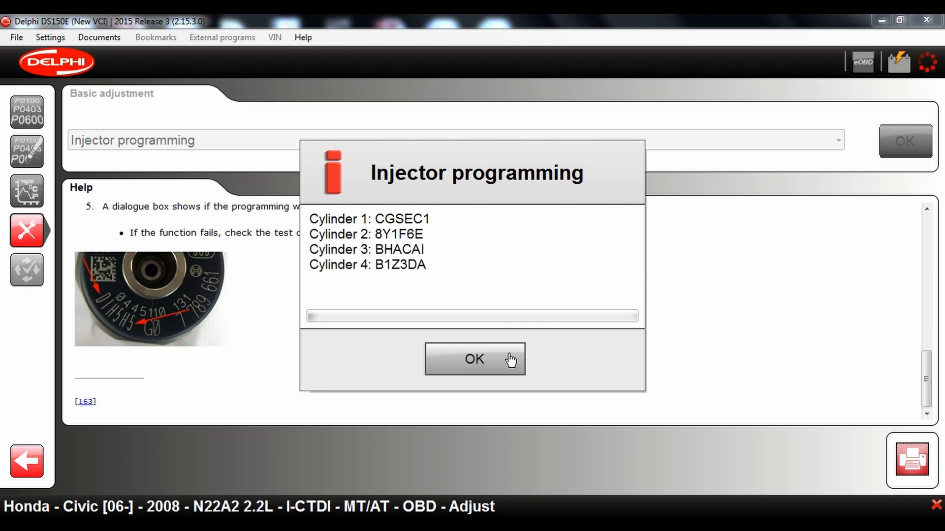
pyautogui.click(474, 358)
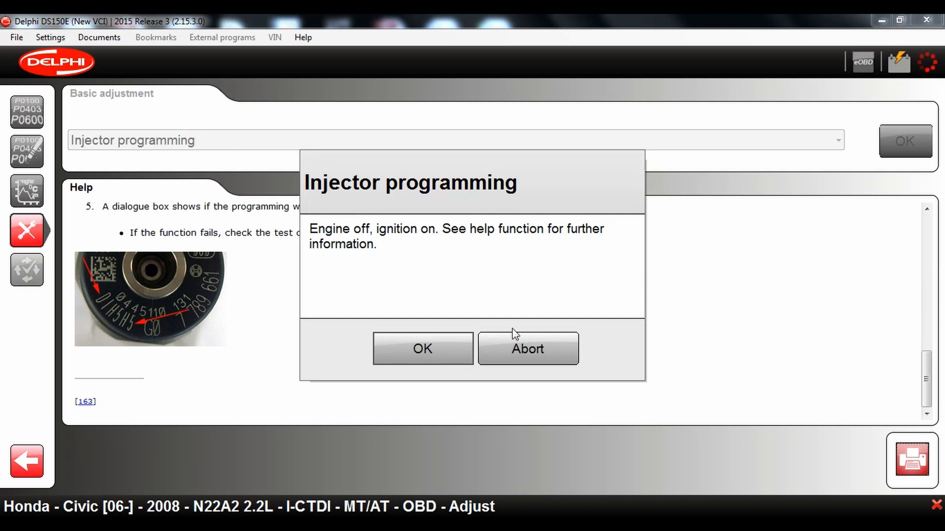
# Confirm the test conditions, select Cylinder 3, enter its new injector code and submit it.
pyautogui.click(422, 348)
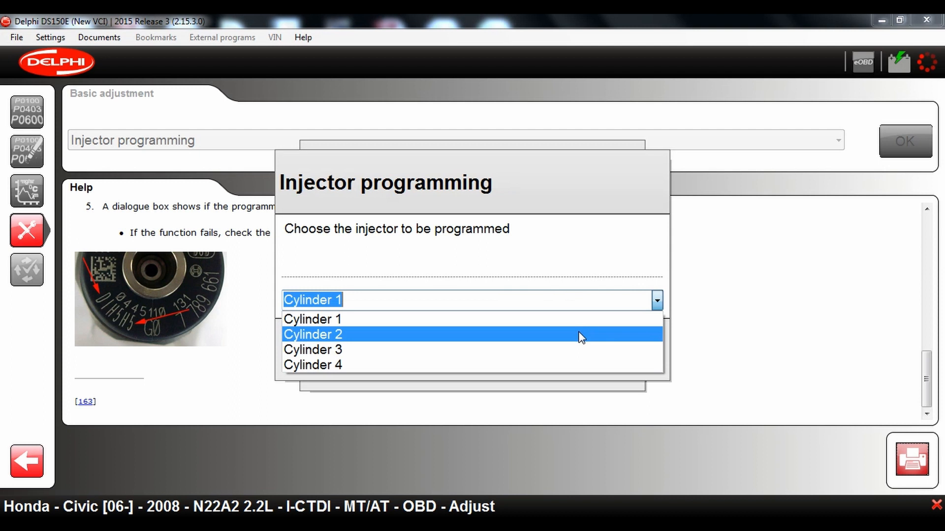
pyautogui.click(313, 351)
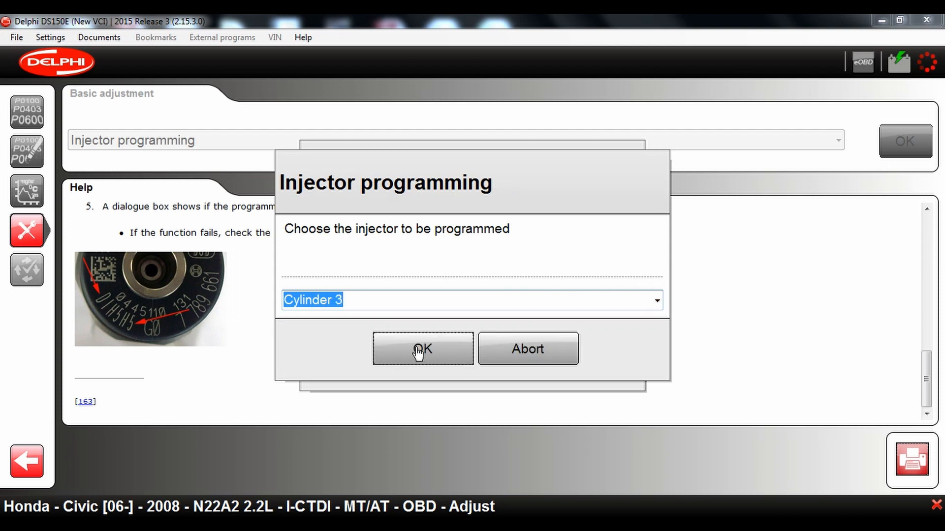
pyautogui.click(422, 349)
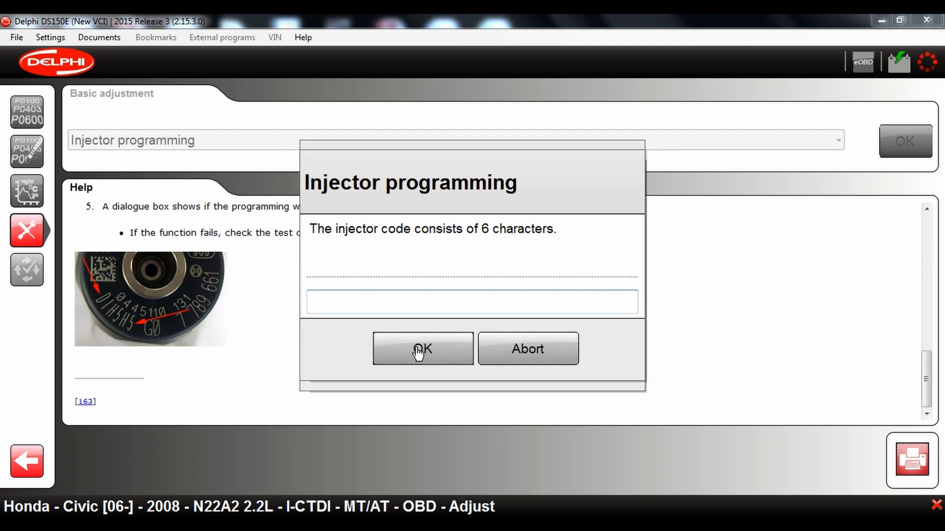
pyautogui.click(471, 302)
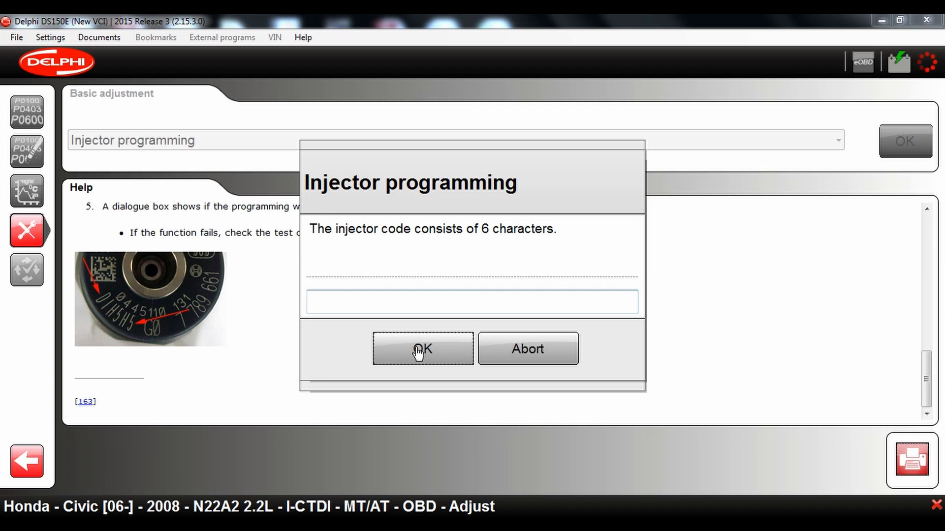
pyautogui.click(421, 349)
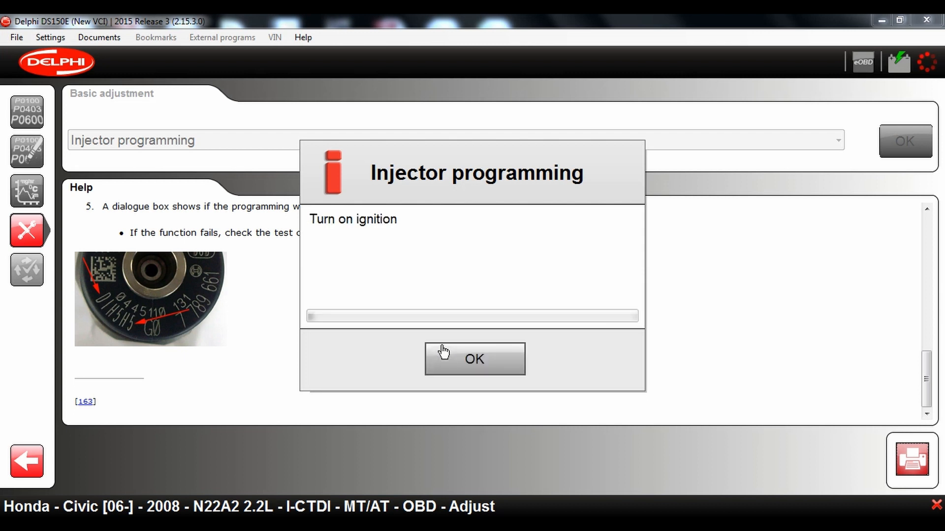
# Acknowledge ignition on and close cylinder 3's Function complete message.
pyautogui.click(475, 359)
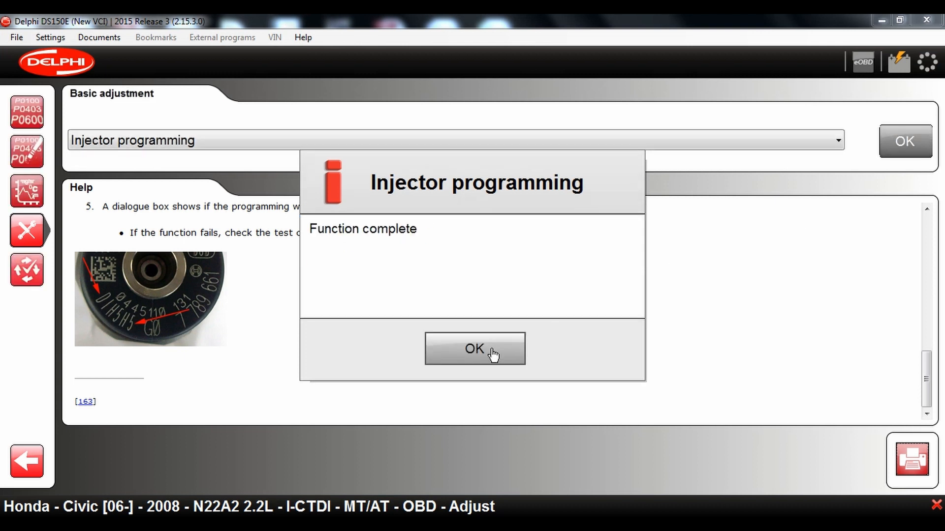
pyautogui.click(475, 348)
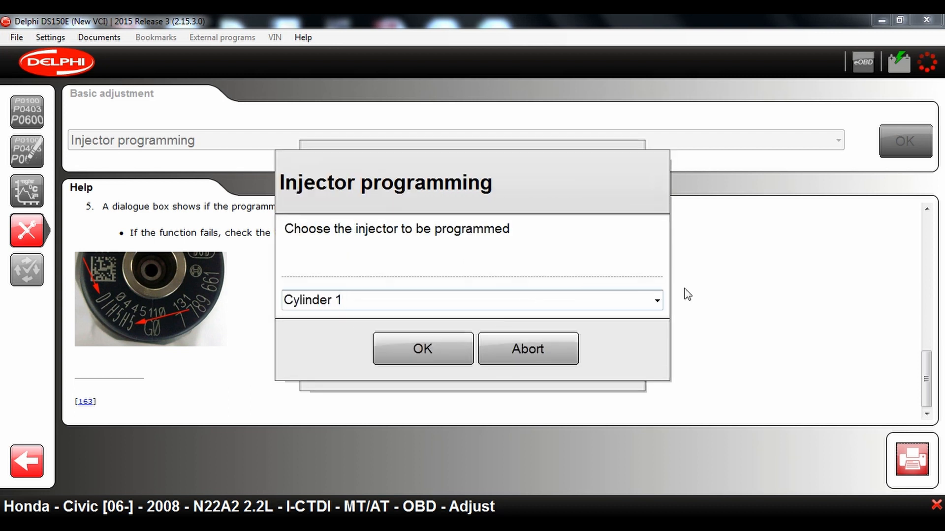
# Confirm cylinder 4 and submit its new injector code C8SLGN.
pyautogui.click(423, 349)
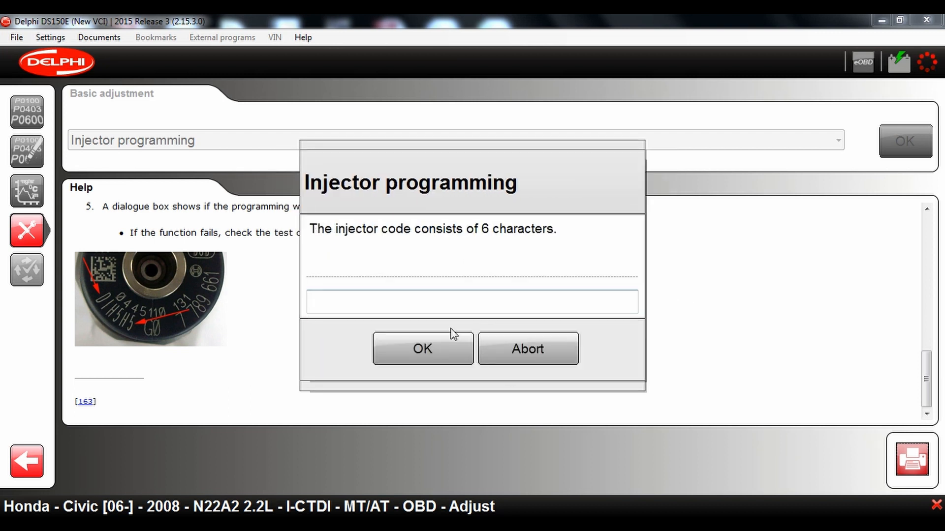
pyautogui.write('C8SLGN')
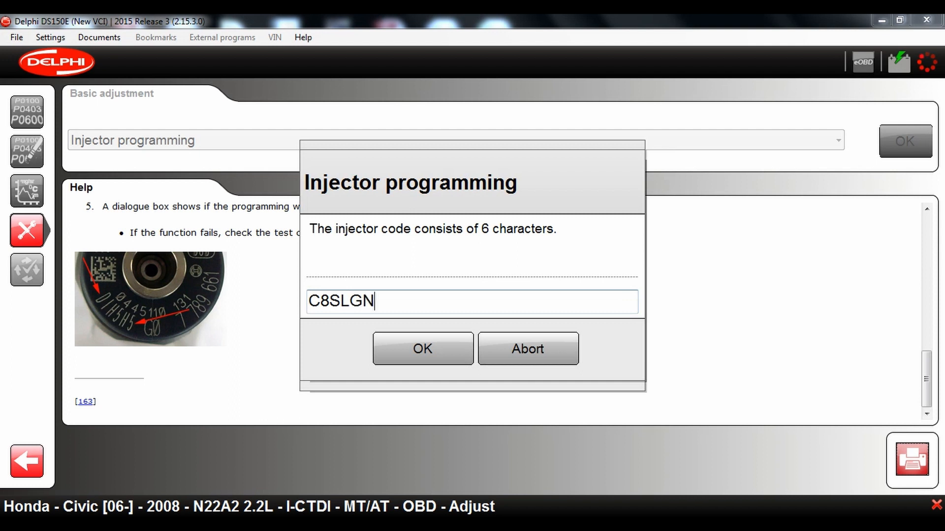
pyautogui.click(423, 349)
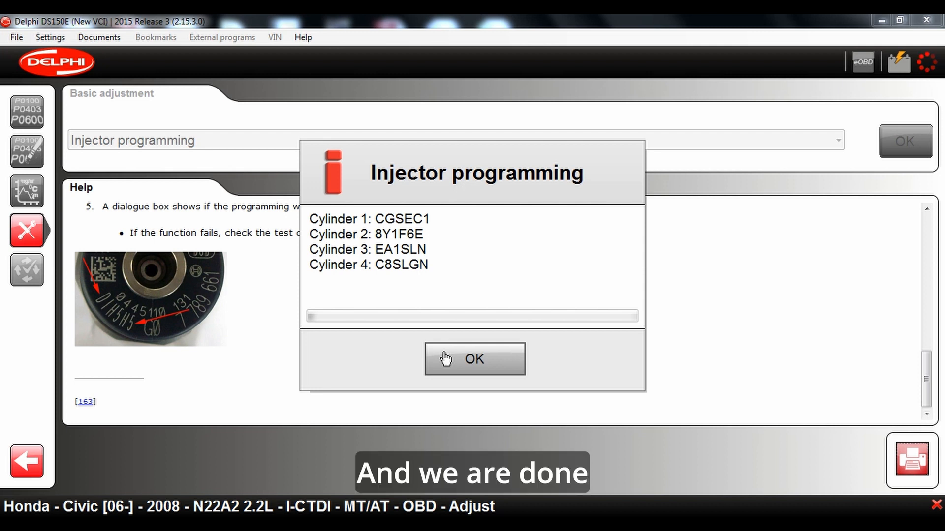
# Close the final list of four cylinder codes and the Function complete message.
pyautogui.click(473, 360)
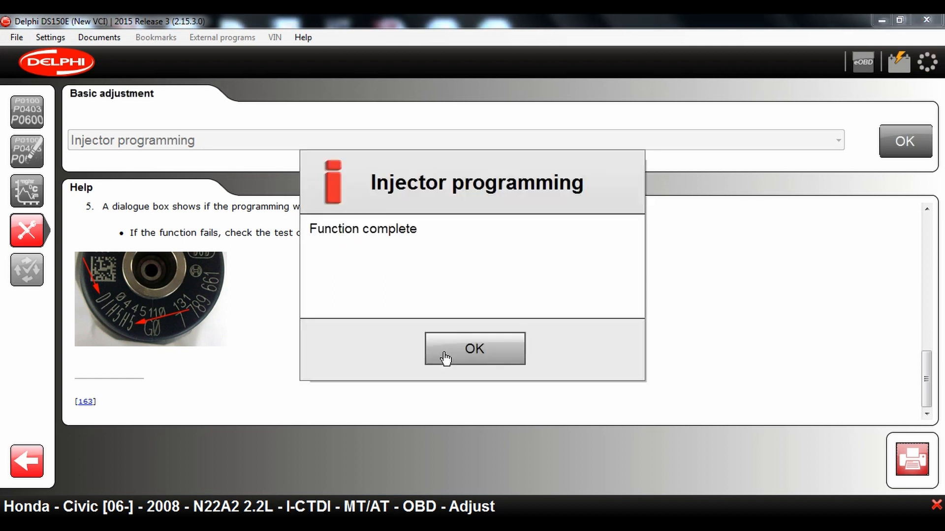
pyautogui.click(474, 349)
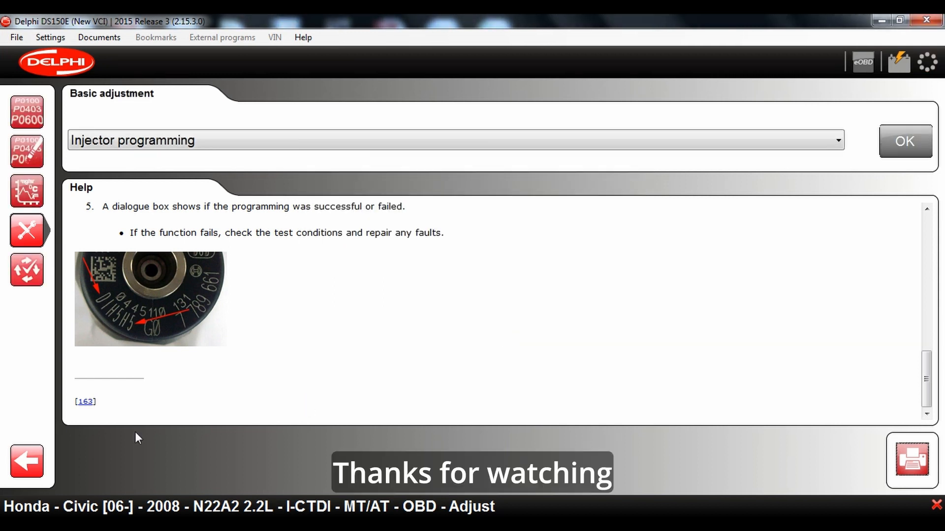